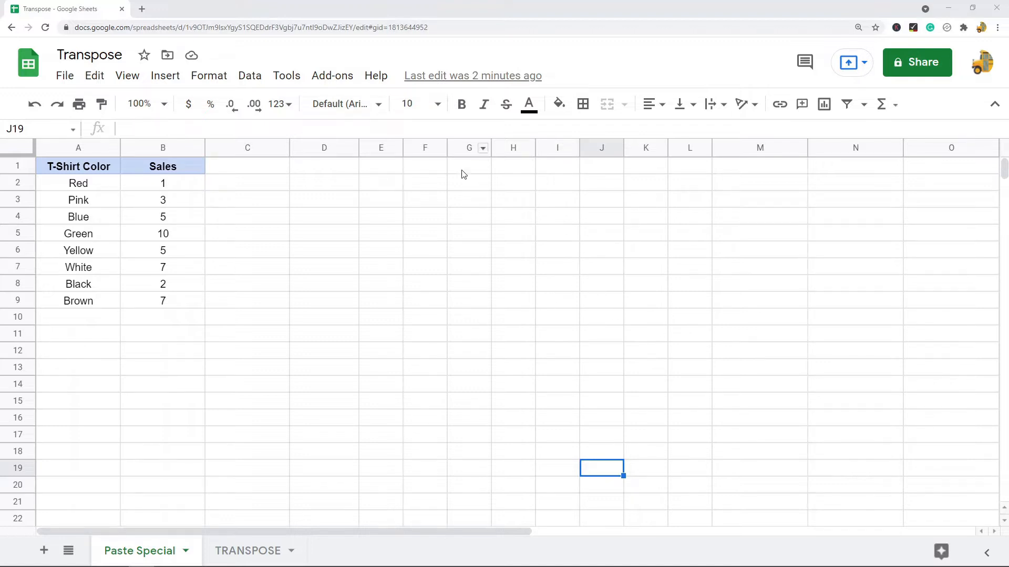
{"action": "mouse_move", "coordinate": [324, 198]}
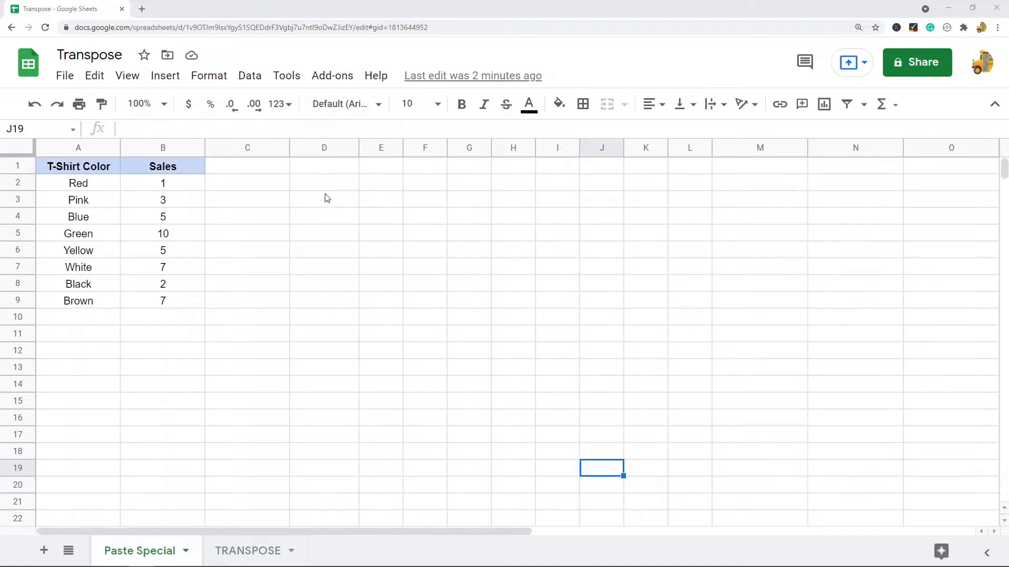
{"action": "mouse_move", "coordinate": [354, 219]}
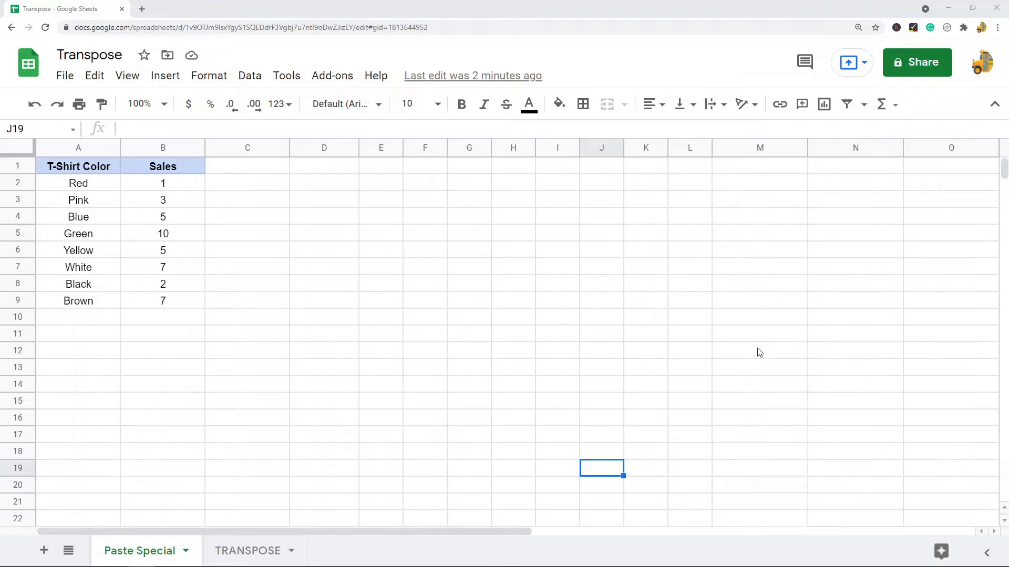
{"action": "mouse_move", "coordinate": [467, 222]}
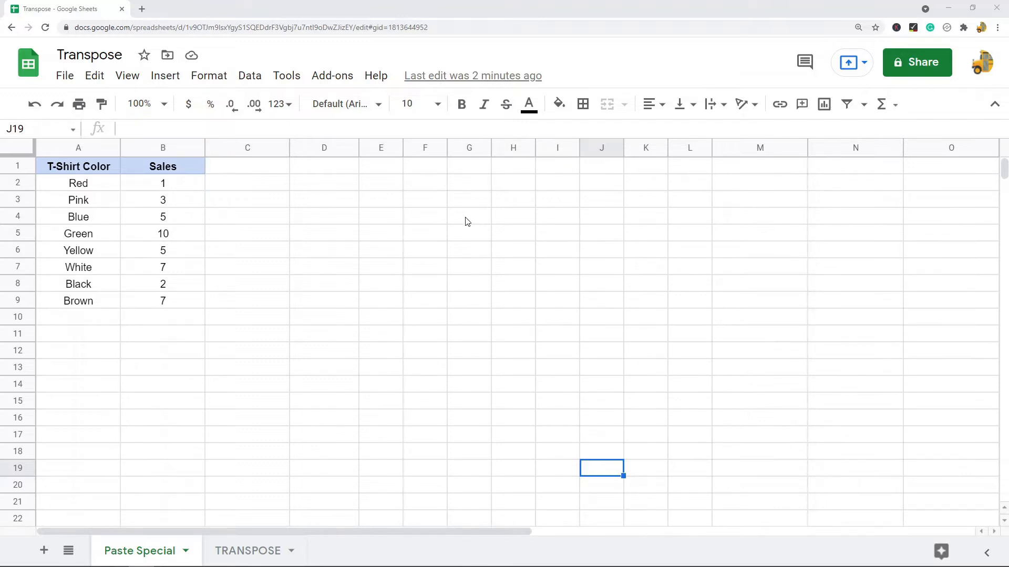
{"action": "mouse_move", "coordinate": [552, 262]}
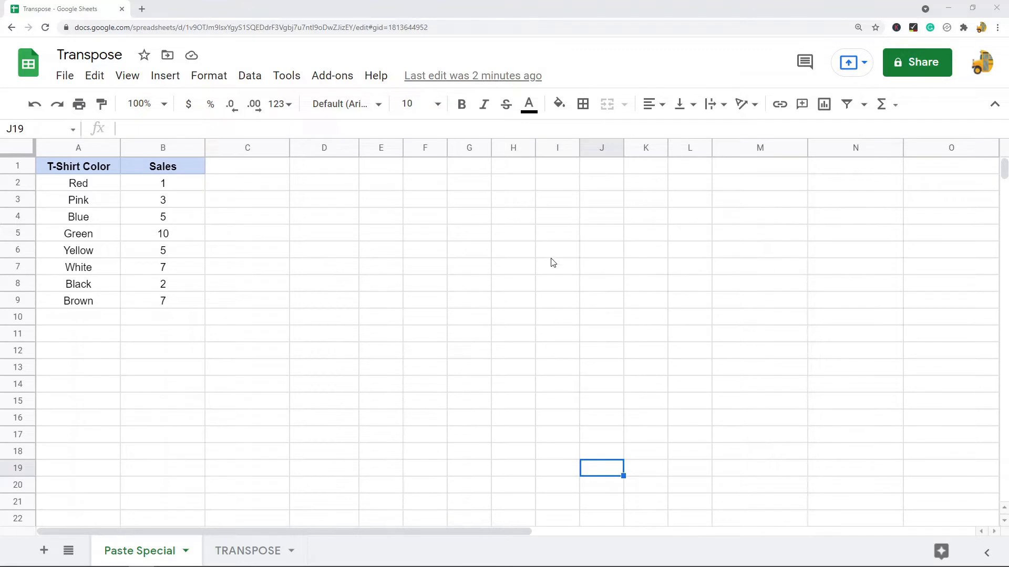
{"action": "mouse_move", "coordinate": [478, 290]}
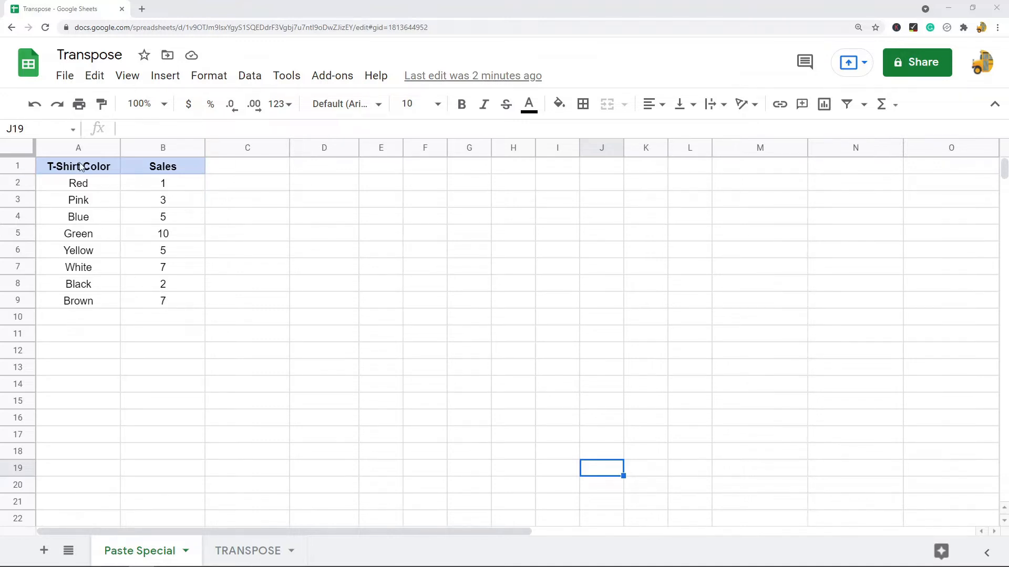
- Select the whole T-Shirt Color and Sales table in A1:B9
{"action": "left_click_drag", "start_coordinate": [78, 166], "coordinate": [163, 284]}
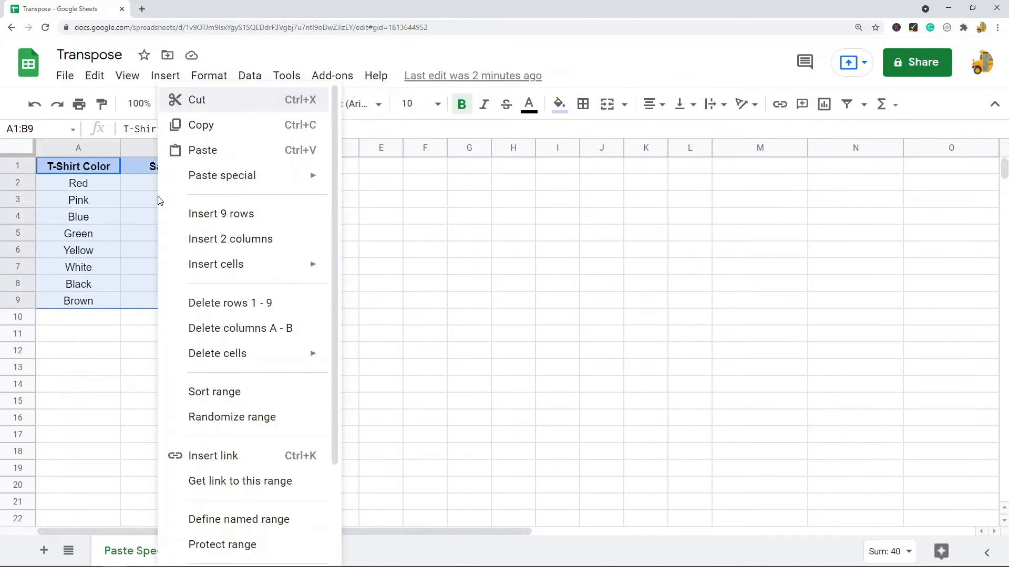
{"action": "mouse_move", "coordinate": [122, 212]}
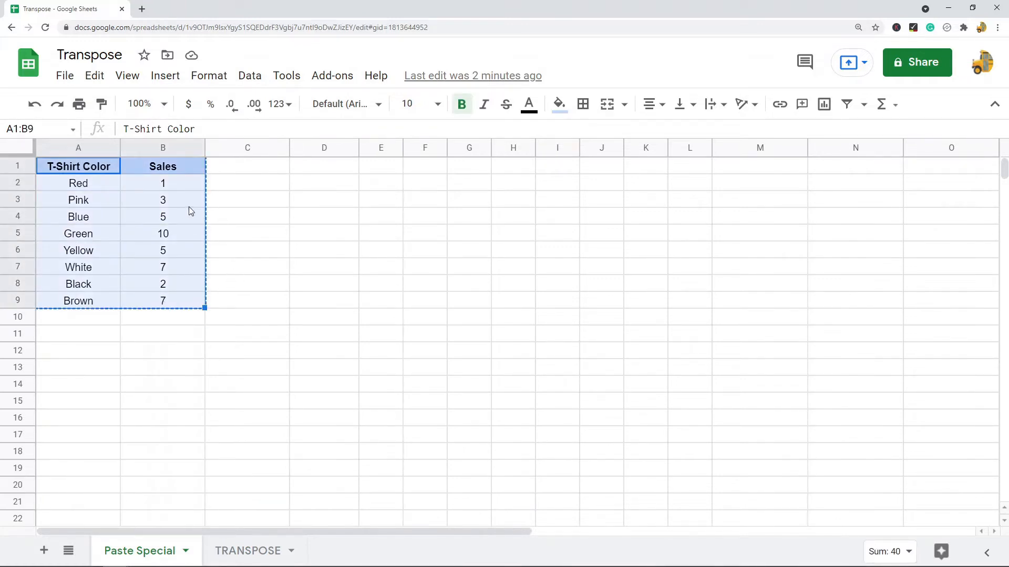
{"action": "mouse_move", "coordinate": [328, 193]}
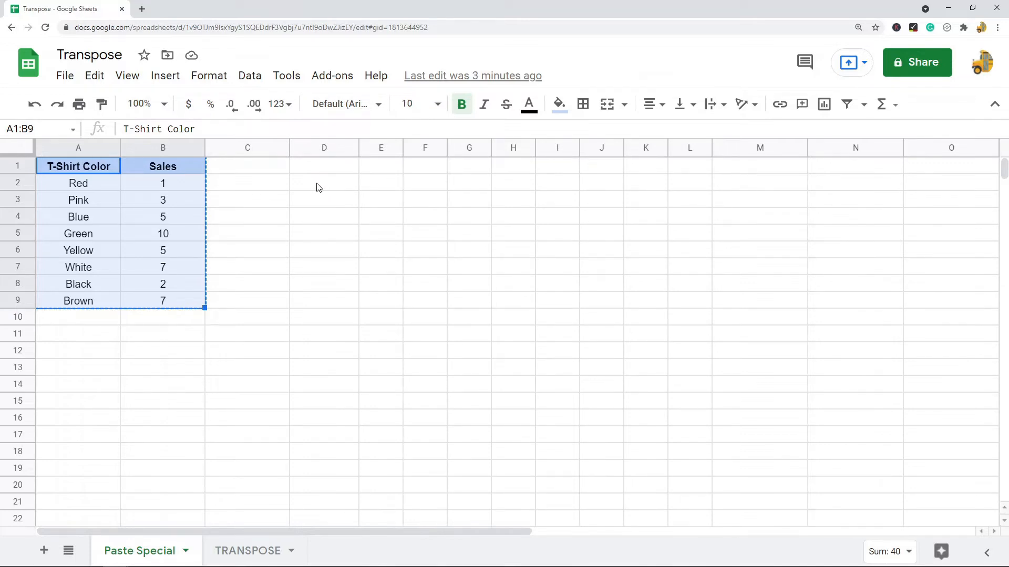
- Paste the table transposed at D2: colors across row 2, sales across row 3
{"action": "right_click", "coordinate": [302, 182]}
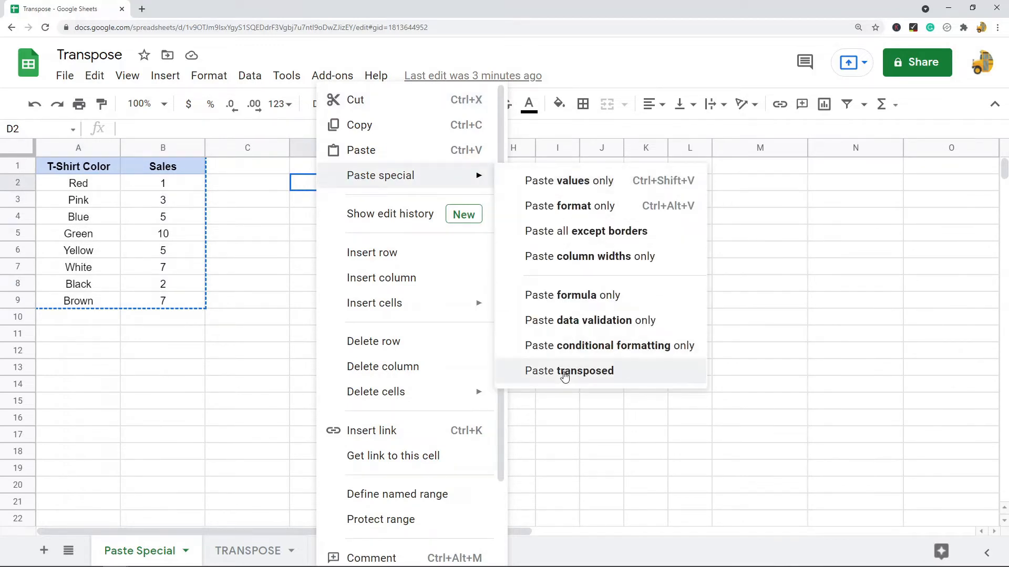
{"action": "left_click", "coordinate": [568, 371]}
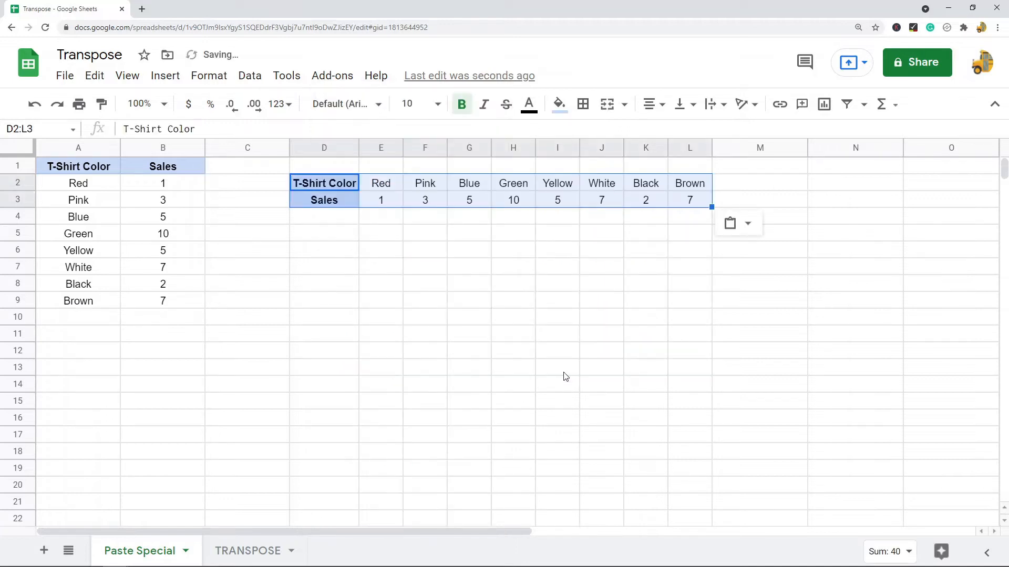
{"action": "left_click", "coordinate": [325, 183]}
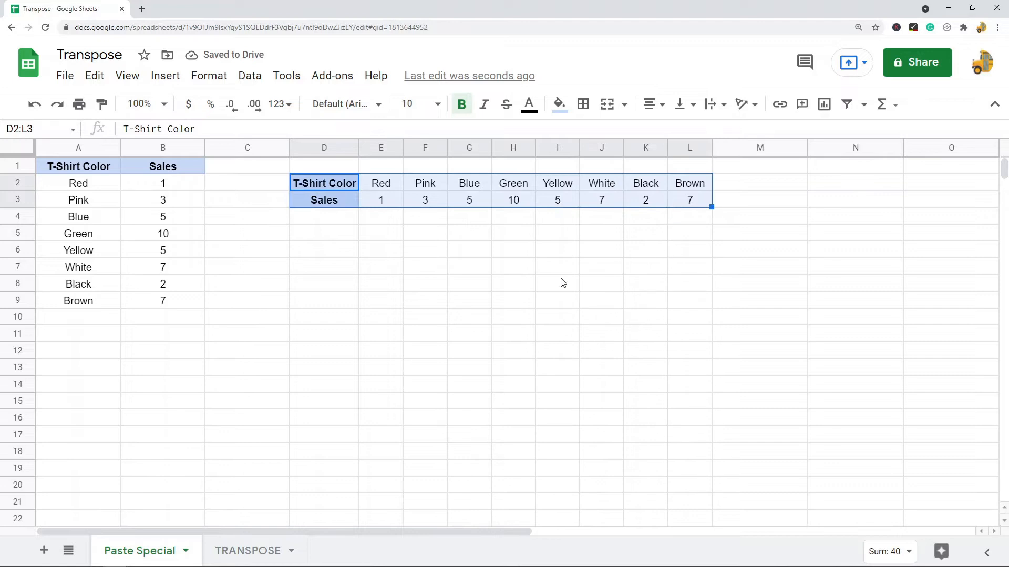
{"action": "mouse_move", "coordinate": [493, 340]}
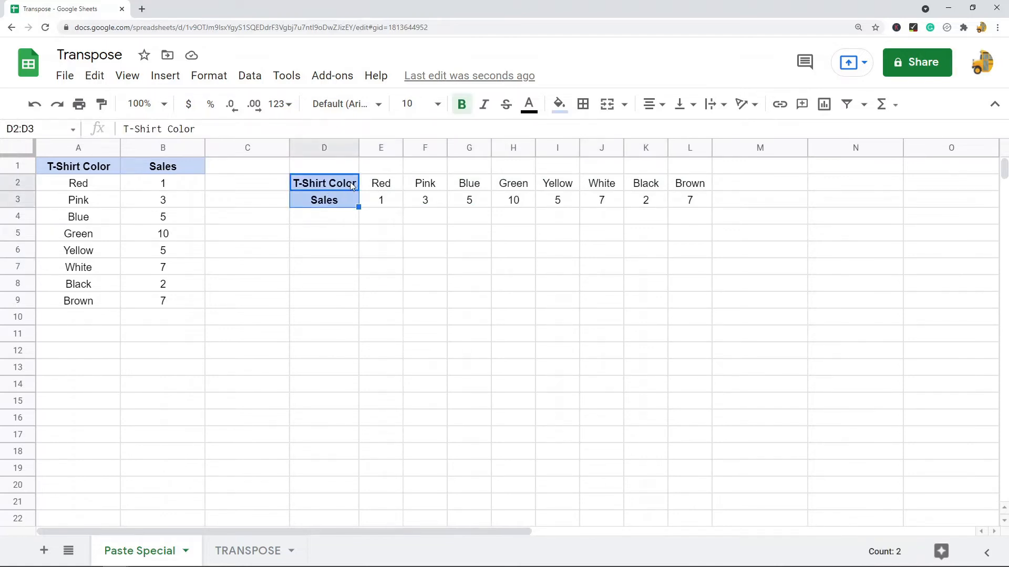
{"action": "mouse_move", "coordinate": [397, 205]}
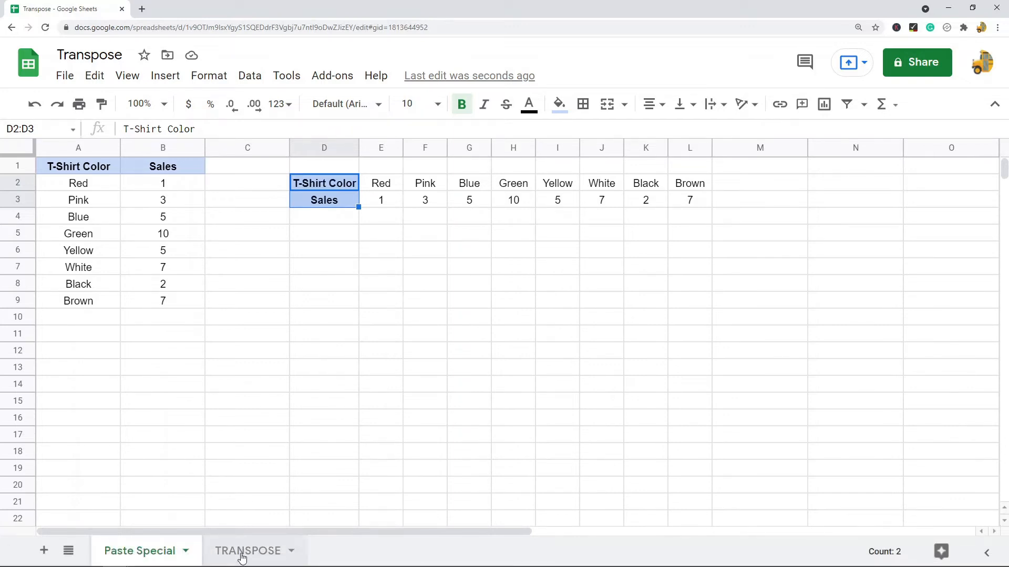
- On the TRANSPOSE sheet, enter =TRANSPOSE(A1:B9) in D2 to flip the table into two rows
{"action": "left_click", "coordinate": [248, 550]}
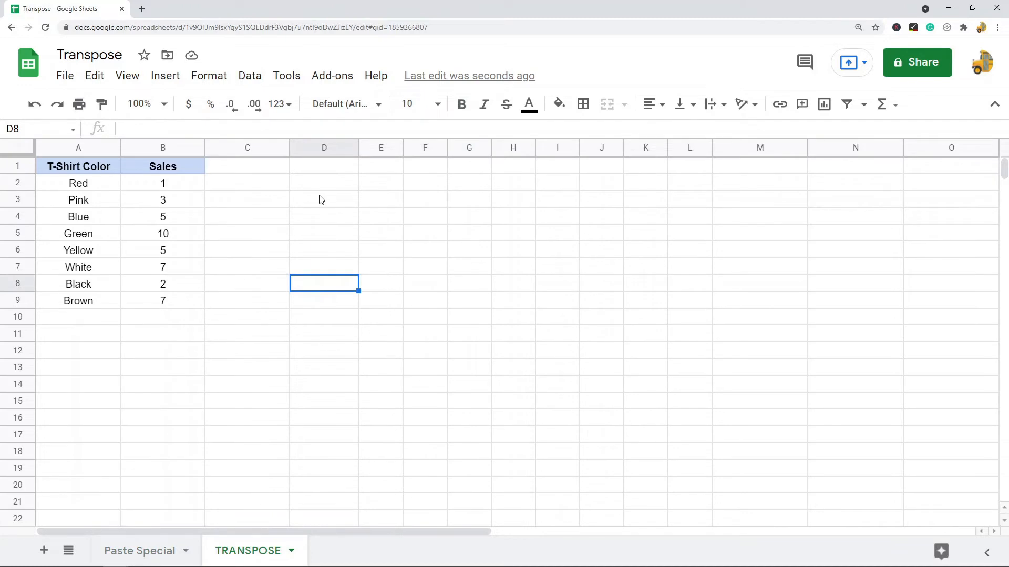
{"action": "mouse_move", "coordinate": [332, 186]}
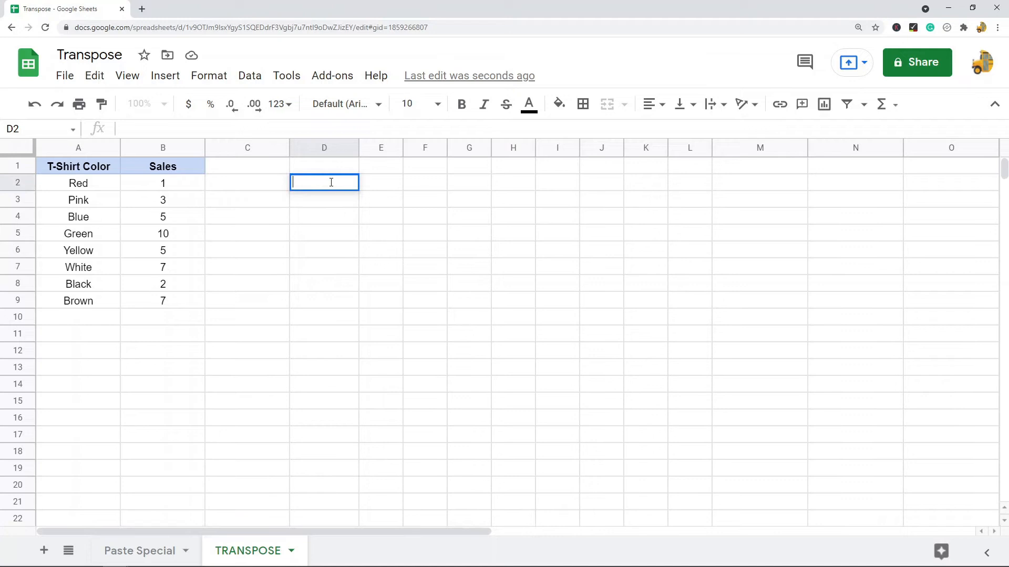
{"action": "type", "text": "="}
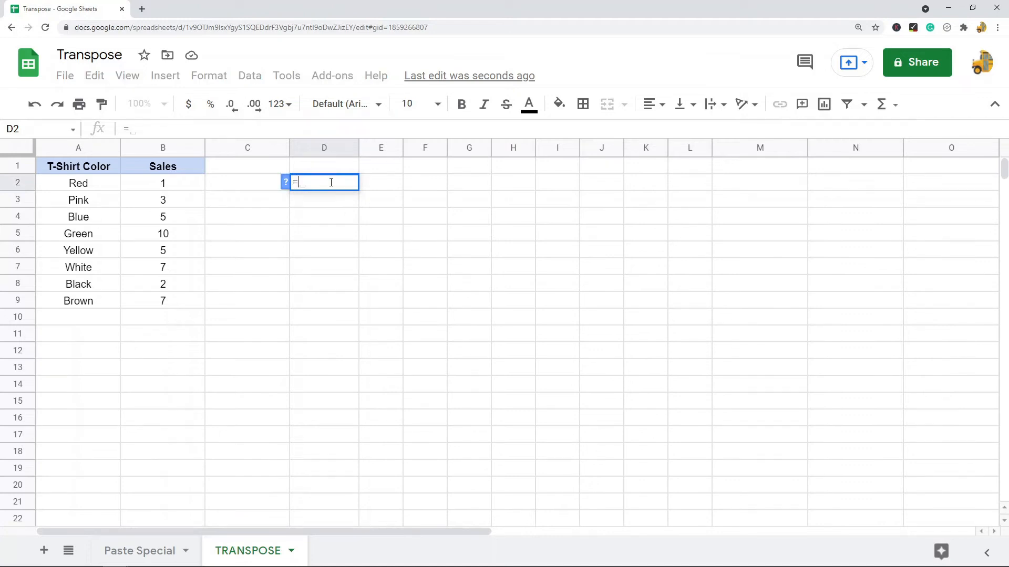
{"action": "type", "text": "transpose"}
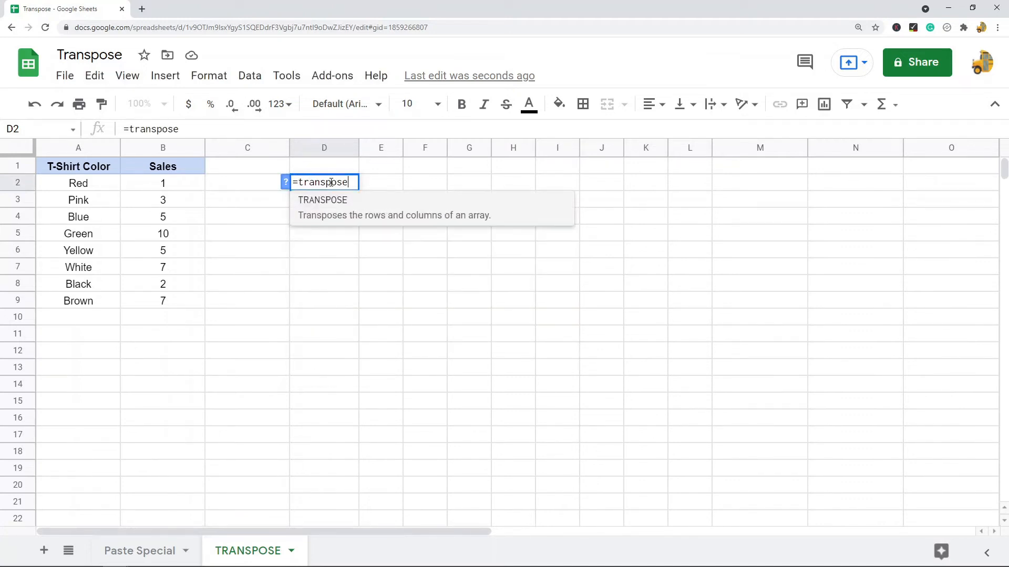
{"action": "left_click", "coordinate": [78, 166]}
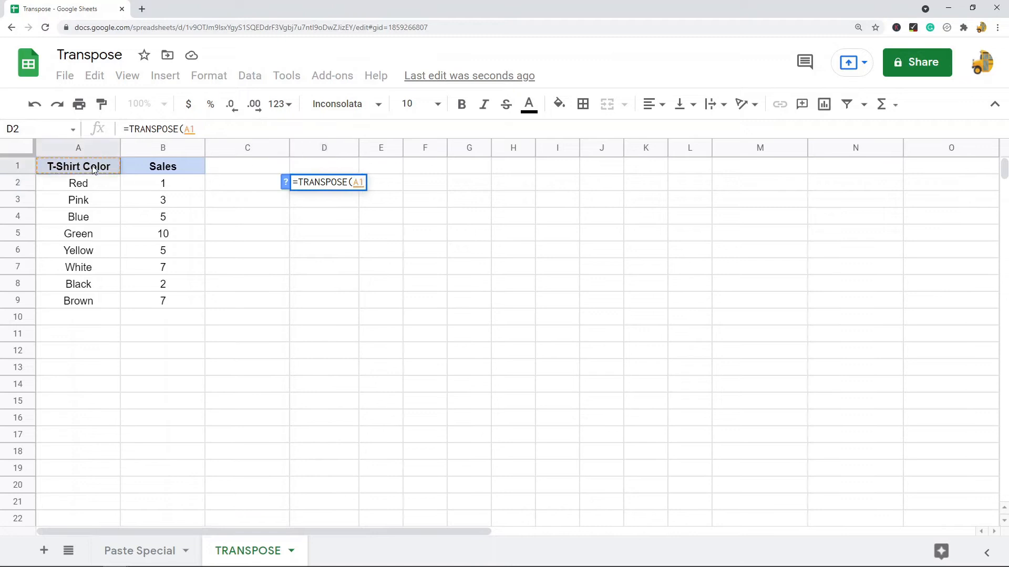
{"action": "left_click_drag", "start_coordinate": [78, 166], "coordinate": [162, 300]}
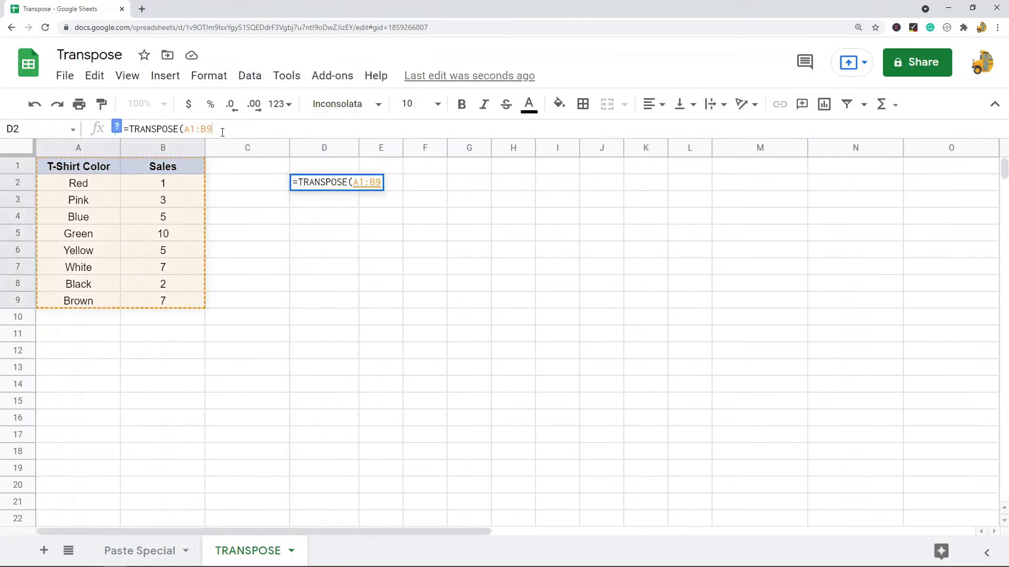
{"action": "key", "text": "Enter"}
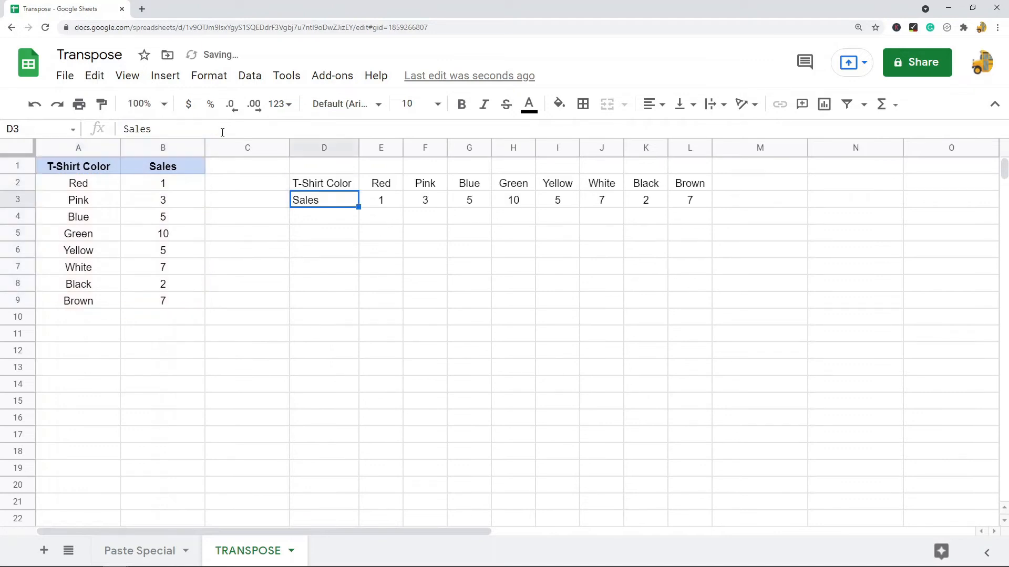
{"action": "left_click", "coordinate": [325, 316]}
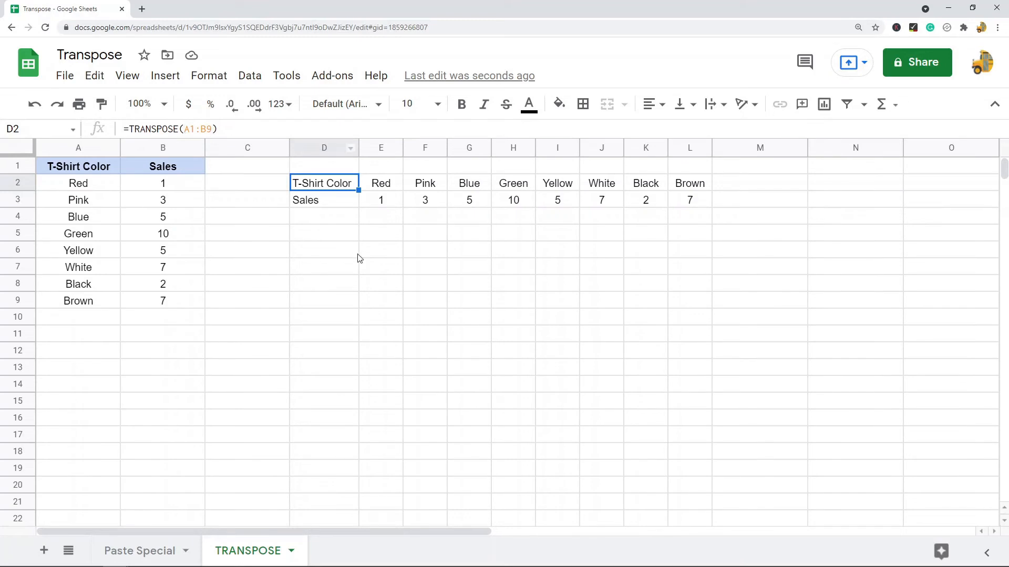
{"action": "left_click", "coordinate": [381, 283]}
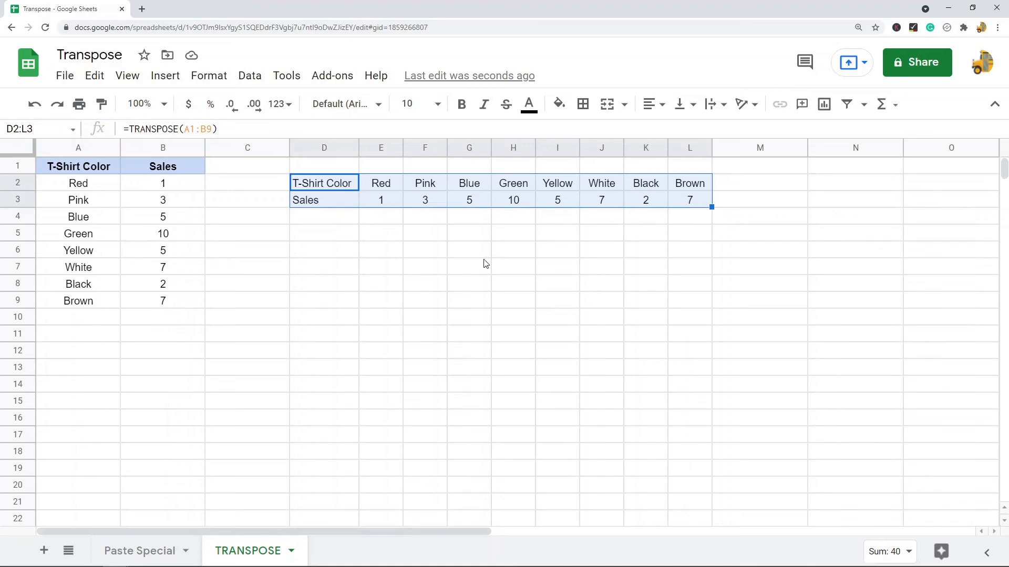
{"action": "mouse_move", "coordinate": [187, 273]}
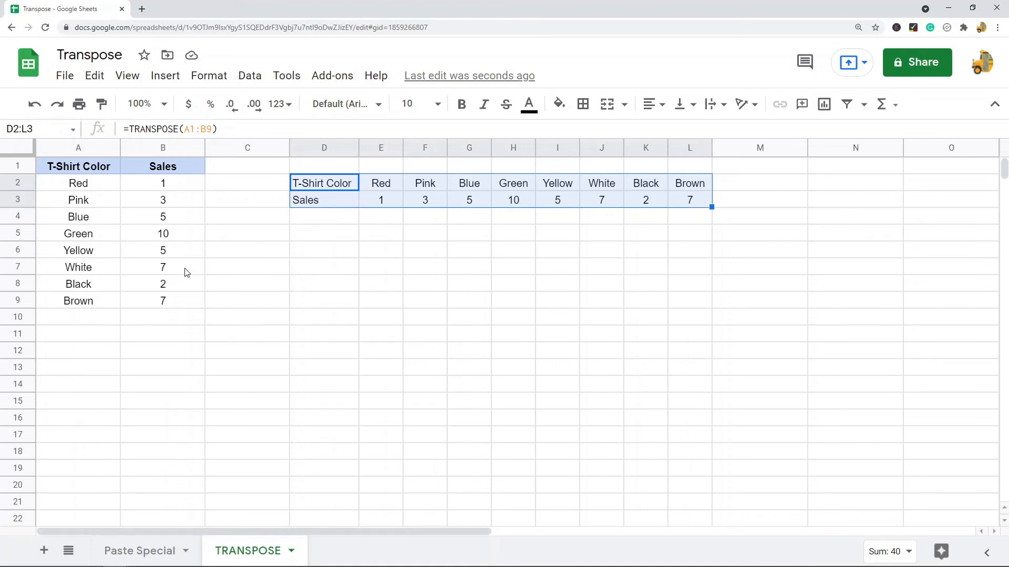
- Change White's sales in B7 to 8 on the TRANSPOSE sheet
{"action": "left_click", "coordinate": [161, 266]}
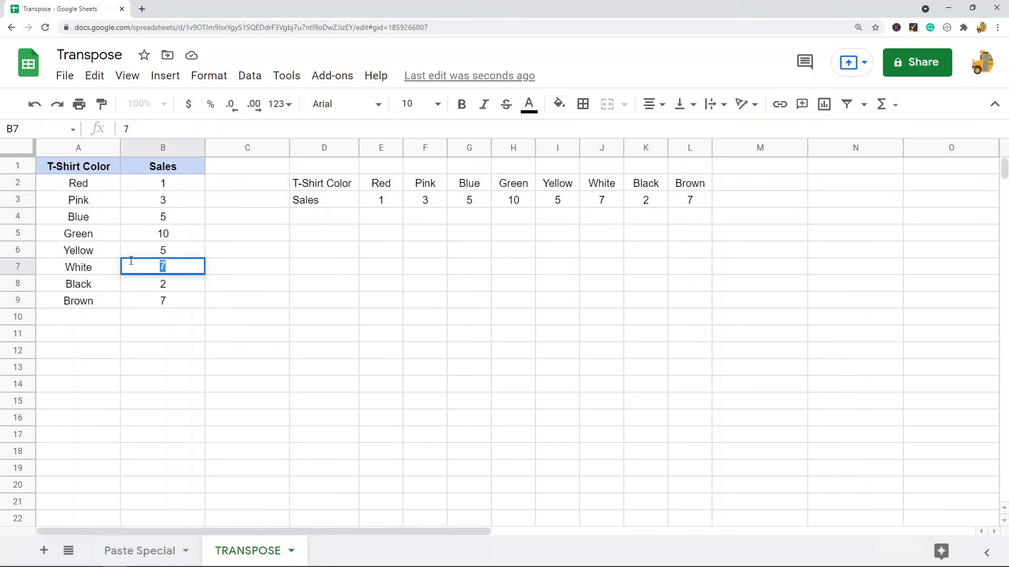
{"action": "type", "text": "8"}
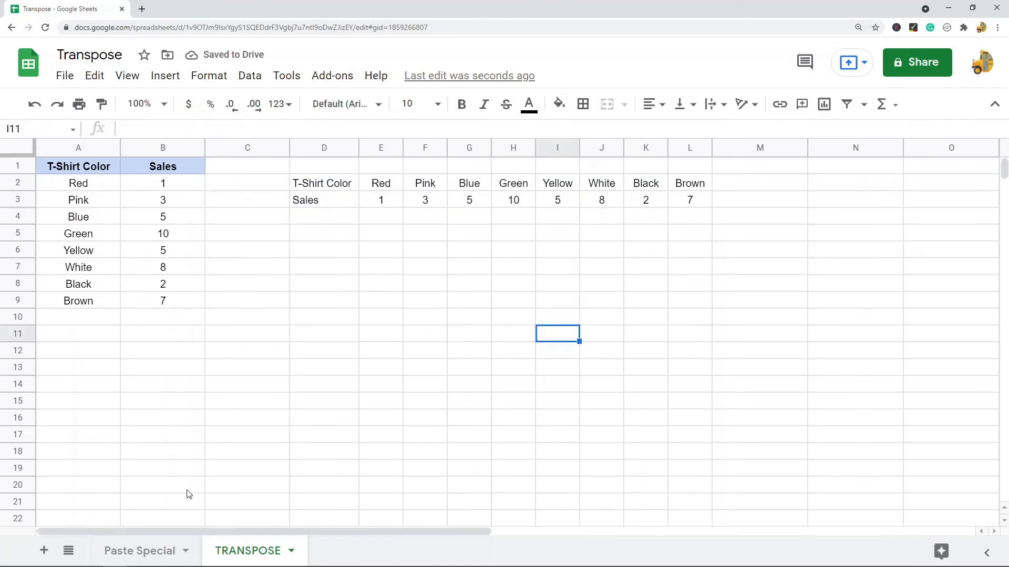
- Compare the Paste Special sheet's static D2:L3 copy with the updated TRANSPOSE result
{"action": "left_click", "coordinate": [138, 551]}
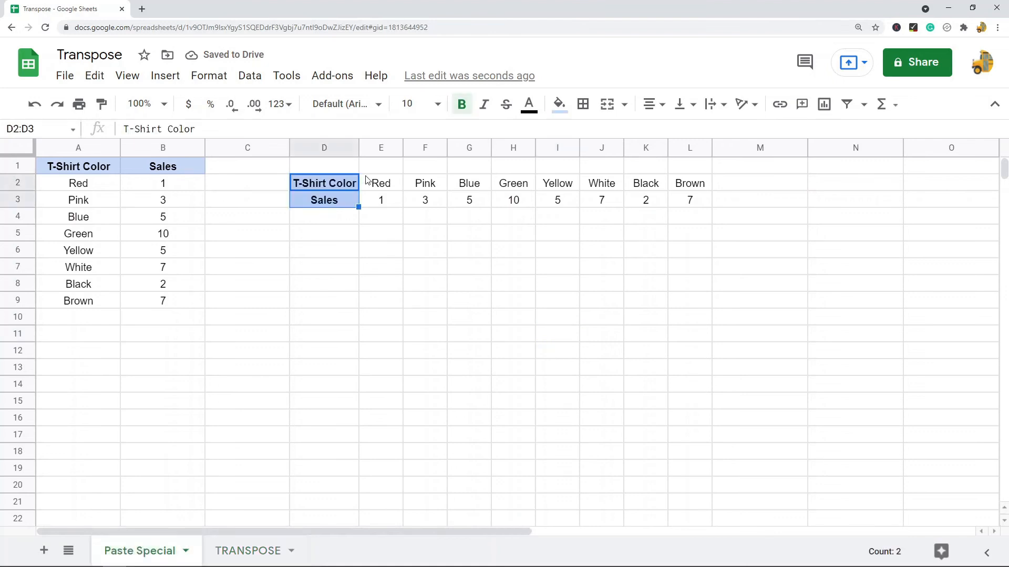
{"action": "left_click", "coordinate": [380, 250]}
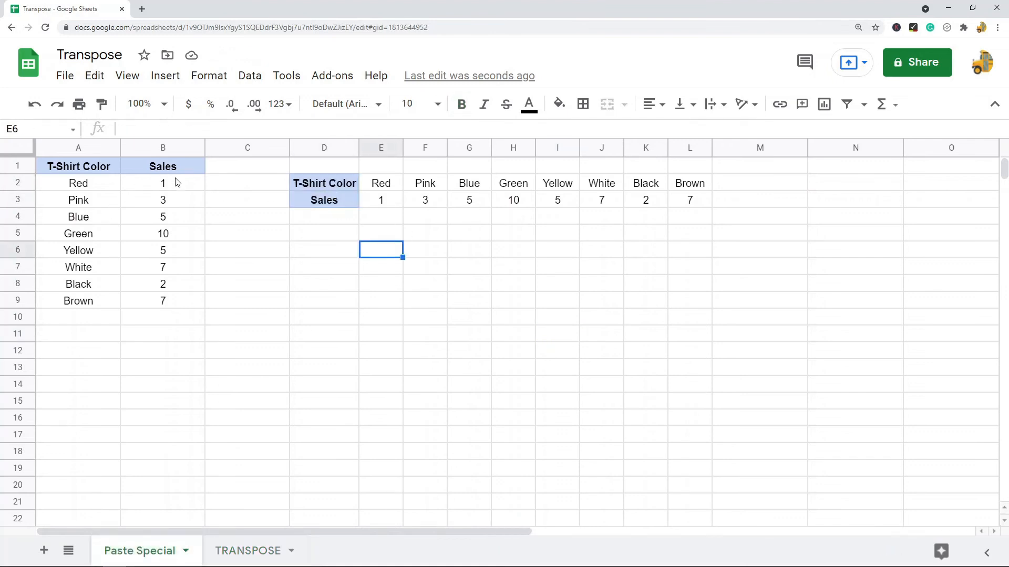
{"action": "left_click_drag", "start_coordinate": [325, 183], "coordinate": [689, 199]}
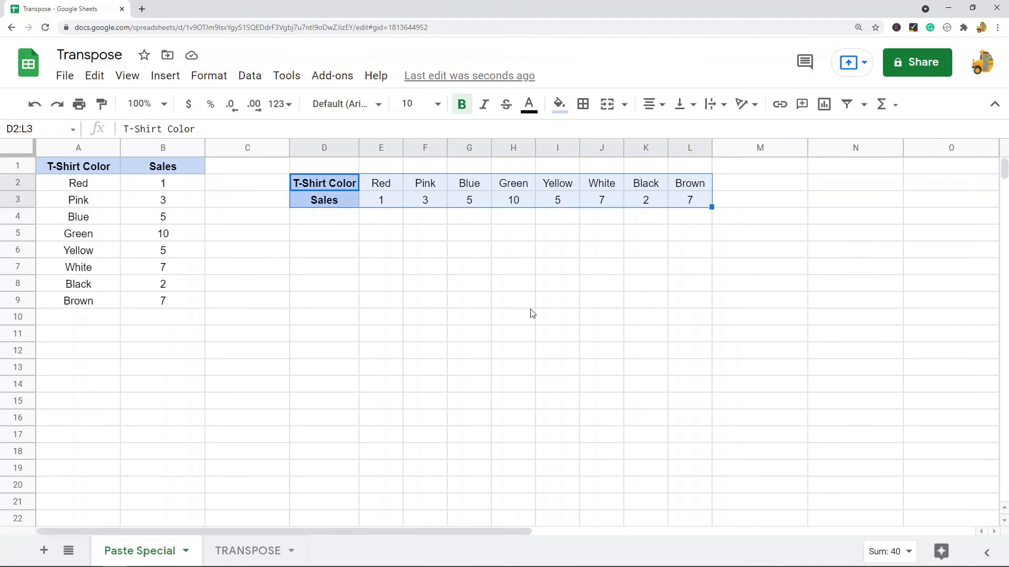
{"action": "left_click", "coordinate": [248, 551]}
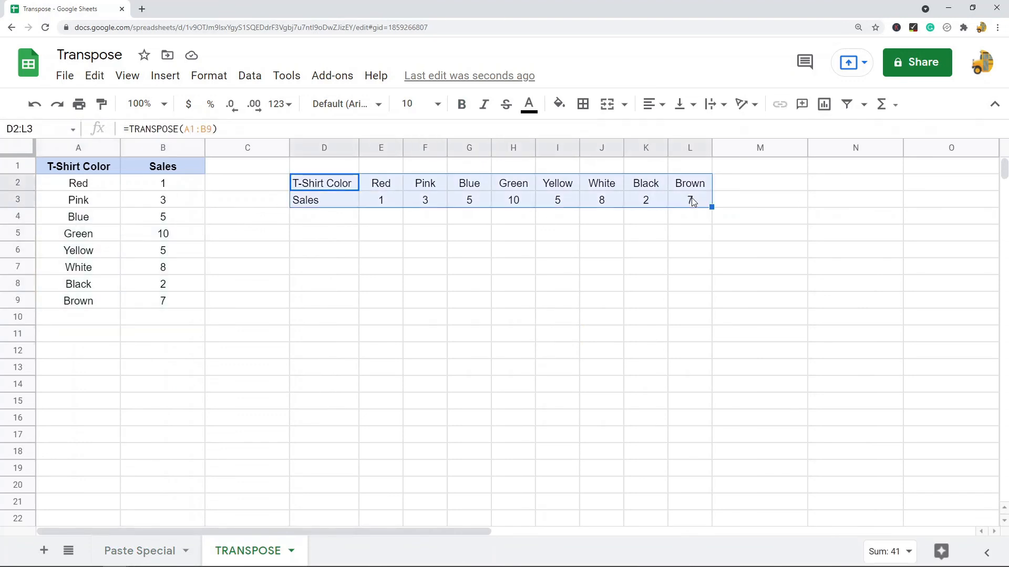
{"action": "left_click", "coordinate": [557, 250]}
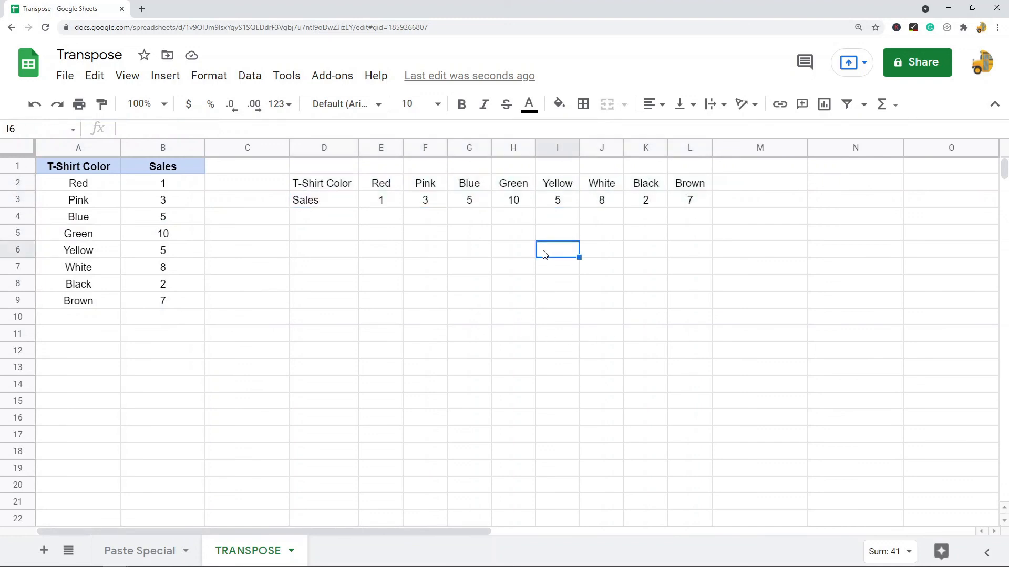